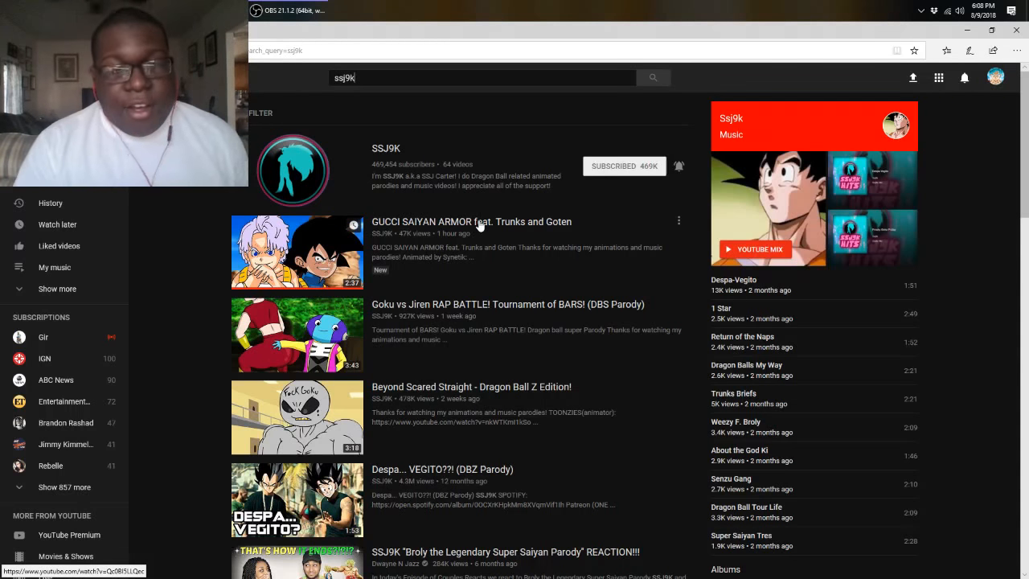
{"action": "mouse_move", "coordinate": [480, 225]}
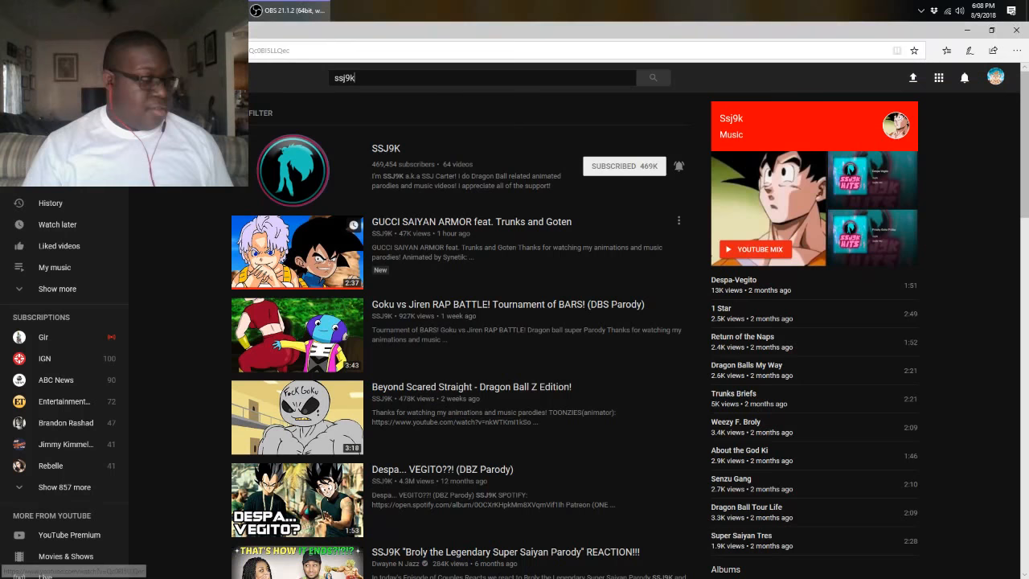
Play the SSJ9K 'GUCCI SAIYAN ARMOR' video and pause it at 0:07, briefly checking Settings
{"action": "left_click", "coordinate": [289, 11]}
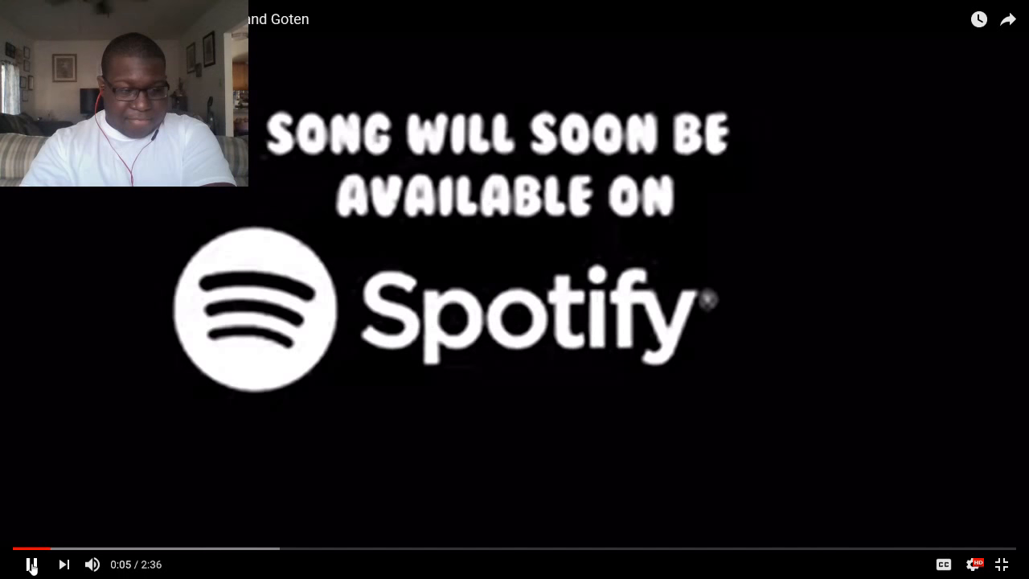
{"action": "left_click", "coordinate": [31, 564]}
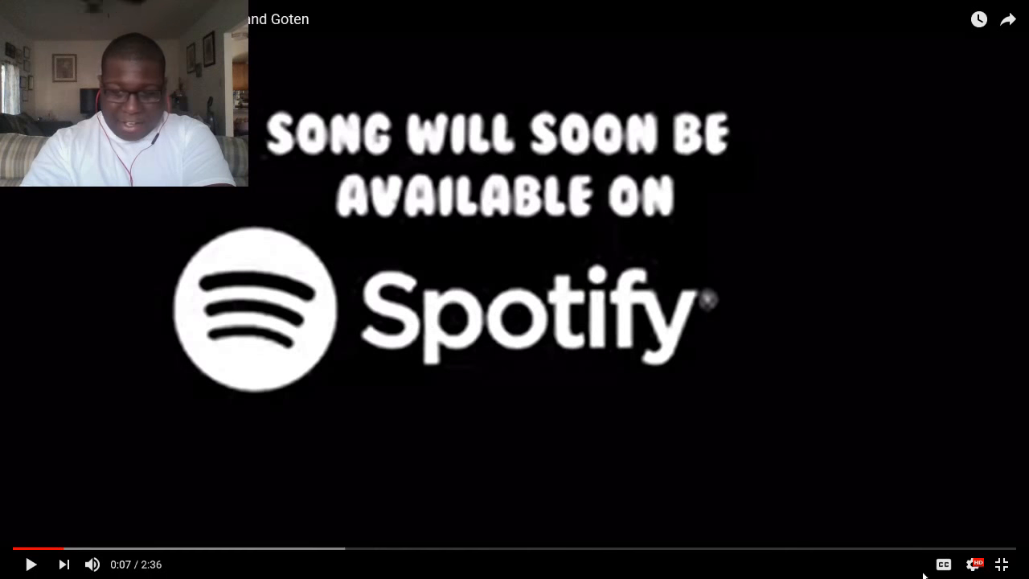
{"action": "left_click", "coordinate": [973, 562]}
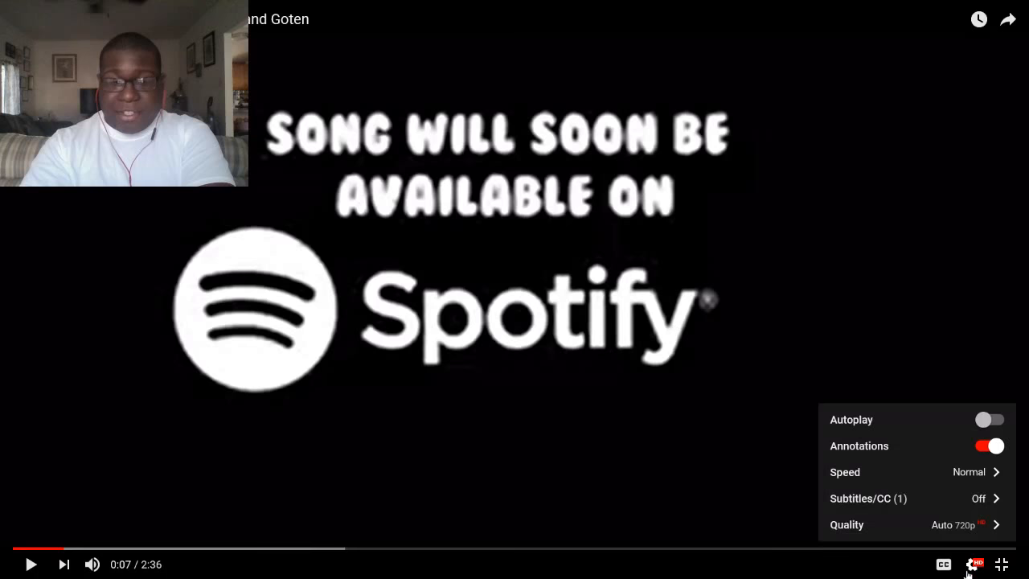
{"action": "left_click", "coordinate": [846, 524]}
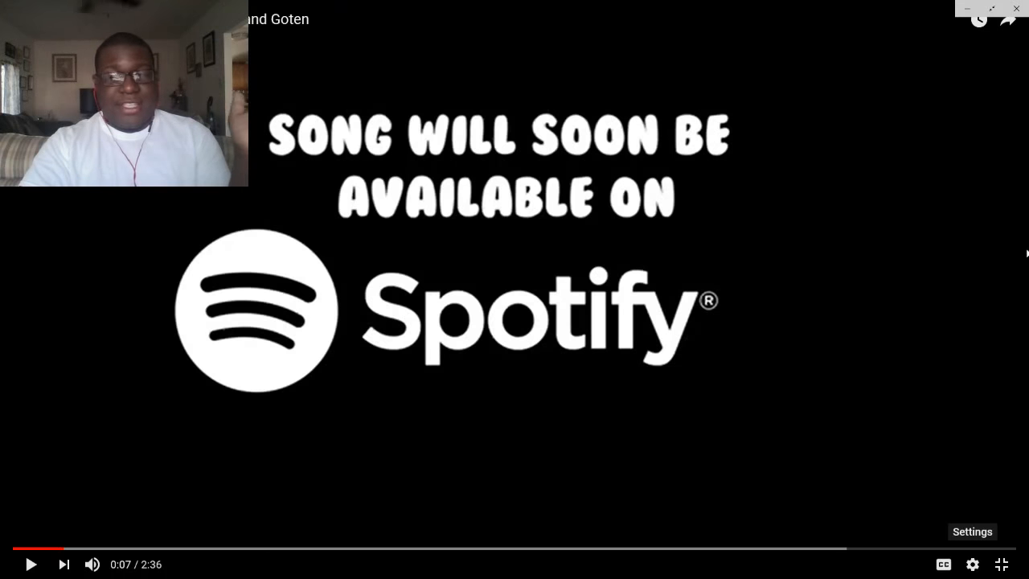
{"action": "mouse_move", "coordinate": [902, 247]}
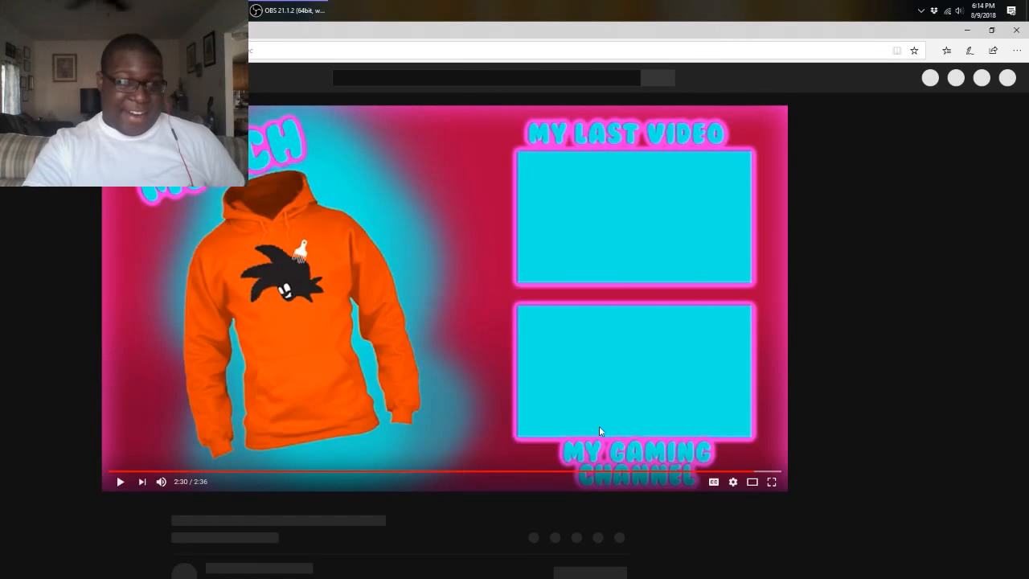
{"action": "mouse_move", "coordinate": [855, 404]}
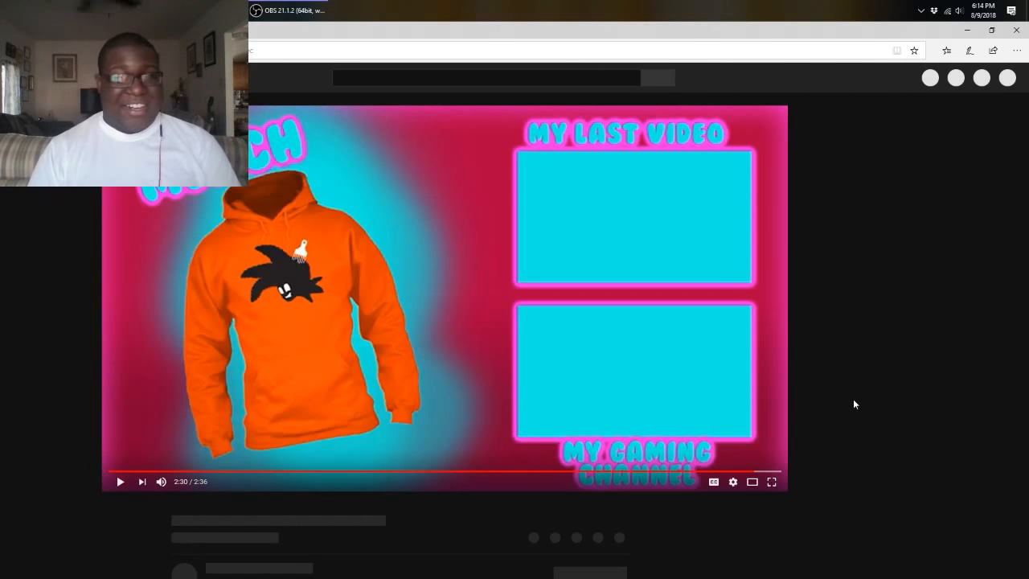
{"action": "mouse_move", "coordinate": [689, 429]}
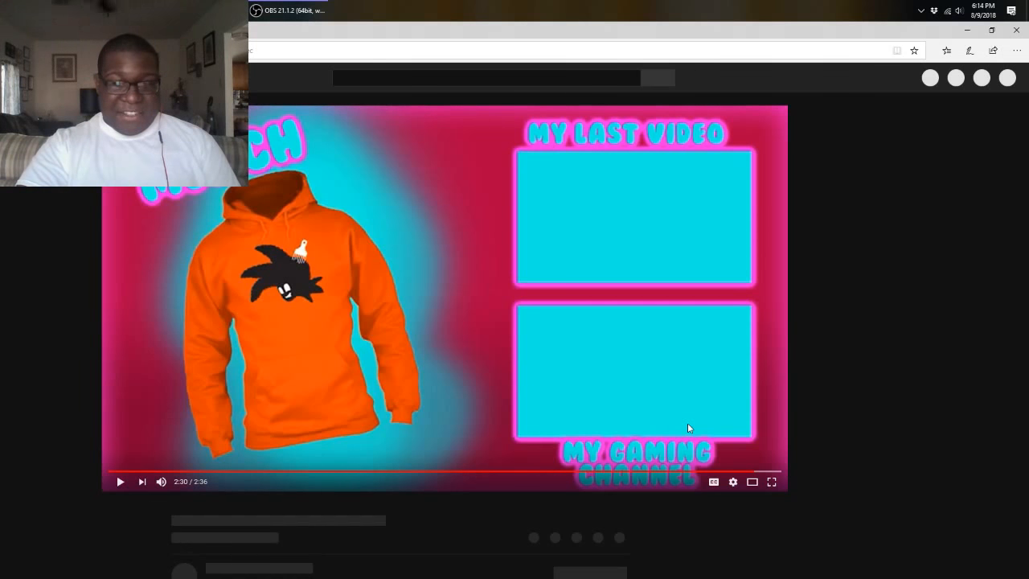